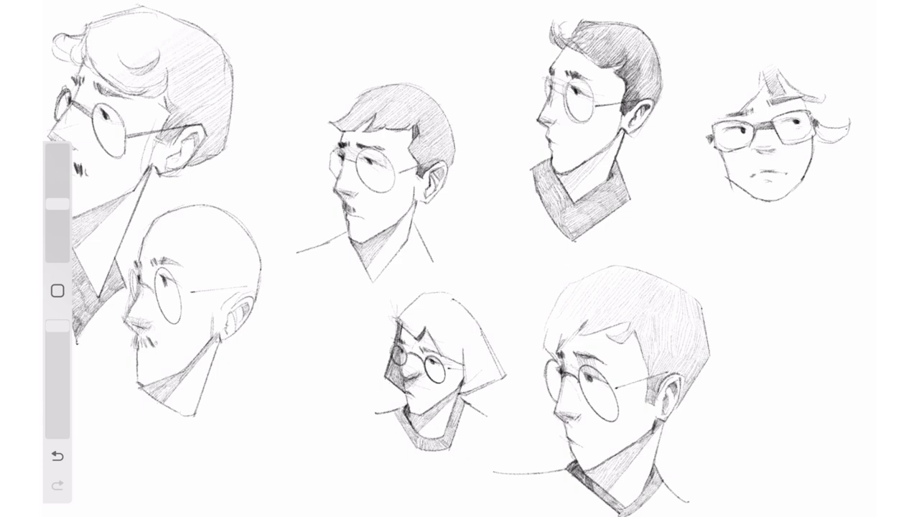
# - Pencil a wide-brimmed hat, curly hair and hatched collar on the top-right head, captioned 'DON'T CONFORM TO THE MASS'
pyautogui.moveTo(747, 173); pyautogui.dragTo(790, 230)
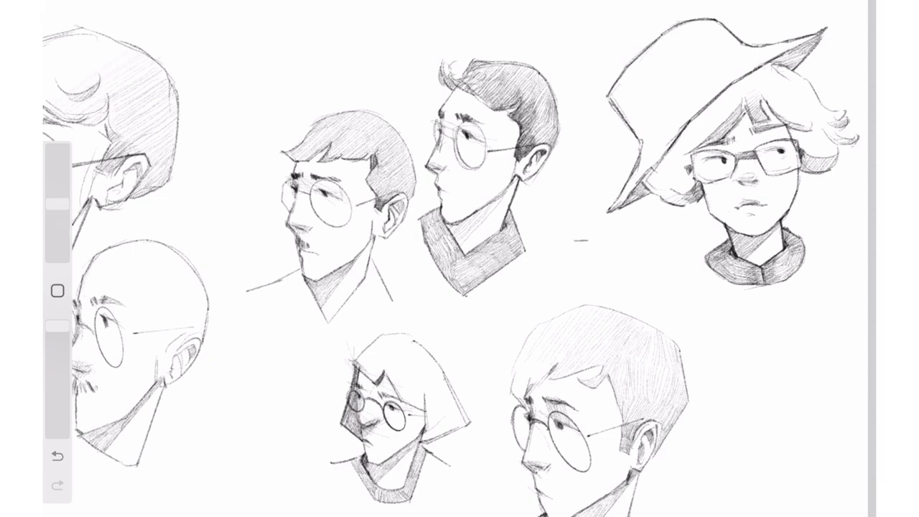
pyautogui.write("DON'T CONFORM TO THE MASS")
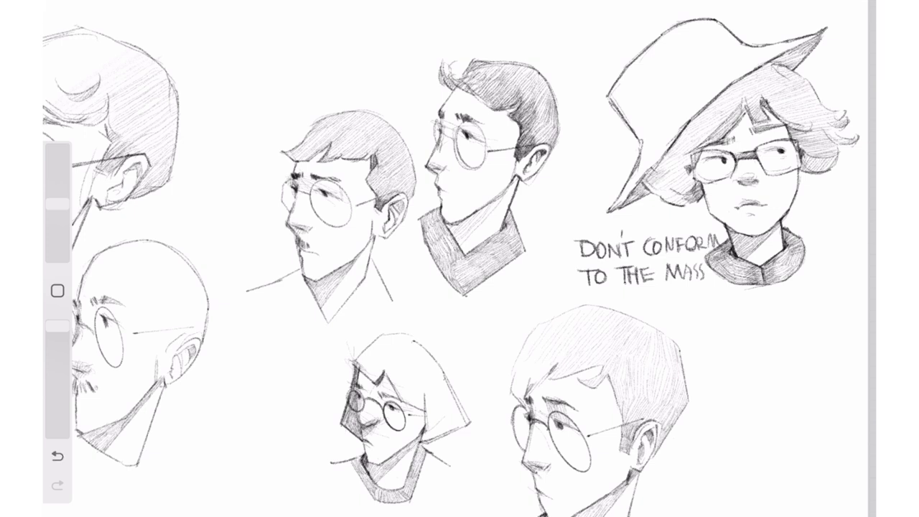
# - Hand-letter the slogan by the hatted head, then sketch a profile man with round glasses and moustache
pyautogui.scroll(-3)
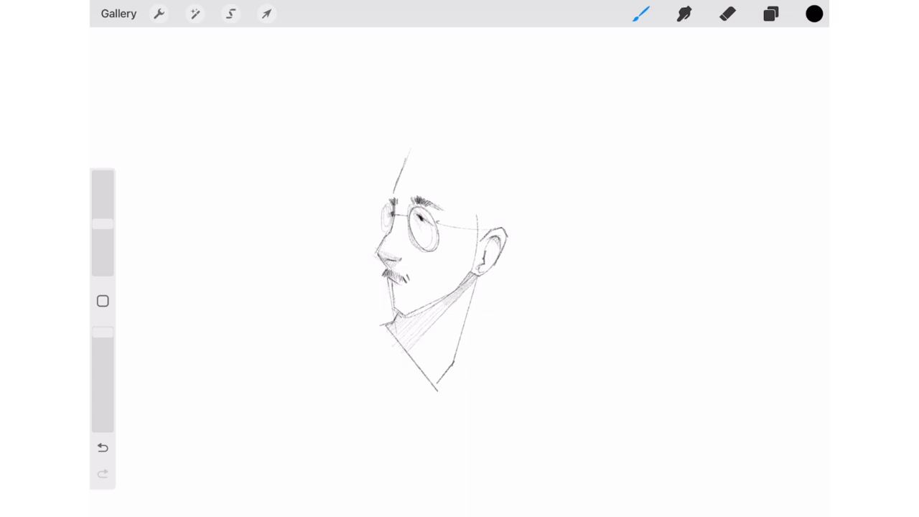
# - Pencil the hairline and swept-back hair mass over the moustached profile head
pyautogui.click(727, 13)
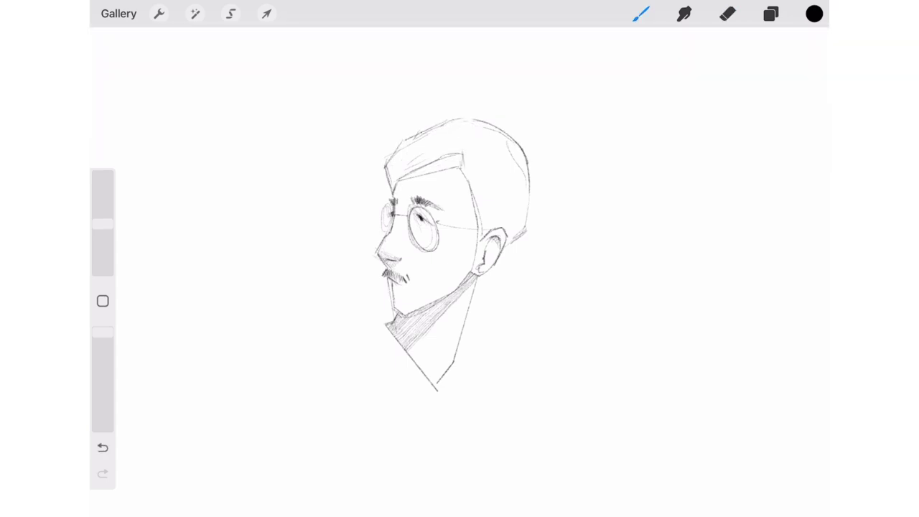
pyautogui.click(727, 13)
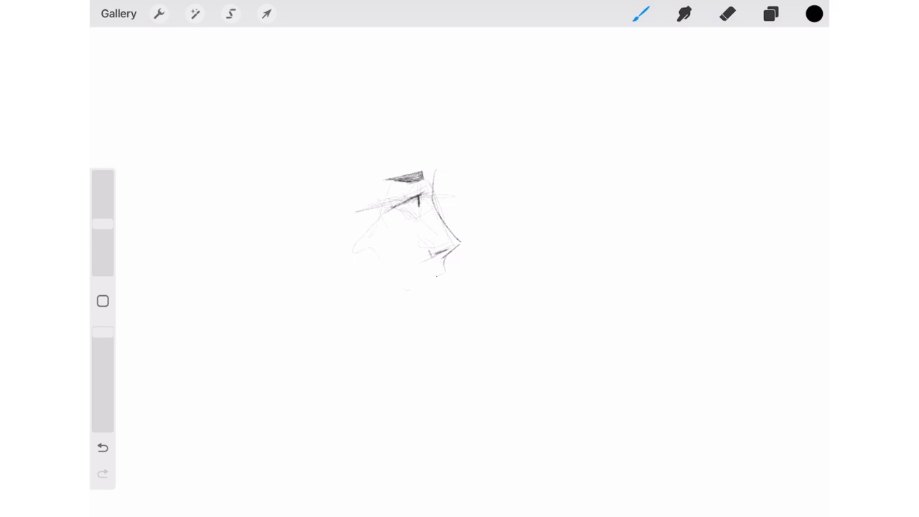
# - Sketch the new profile's eye, nose, glasses and jaw, then the beanie band across the forehead
pyautogui.click(726, 14)
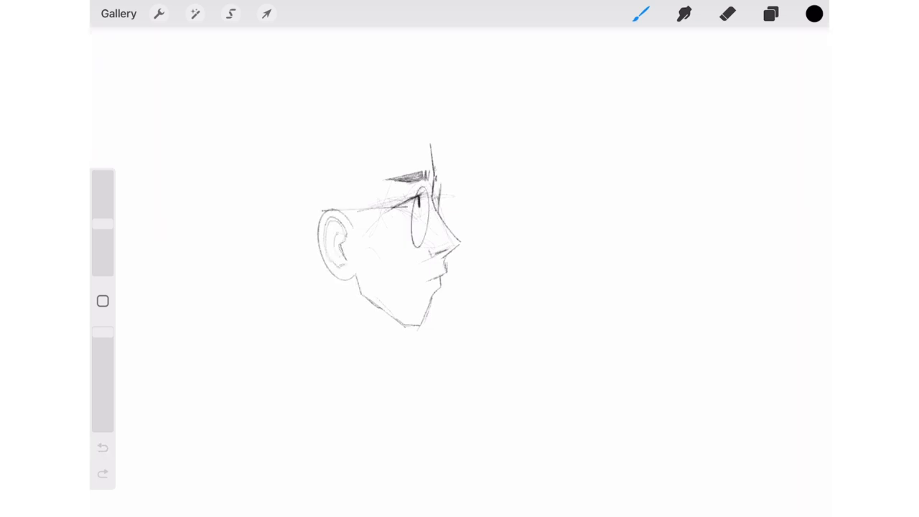
pyautogui.click(727, 13)
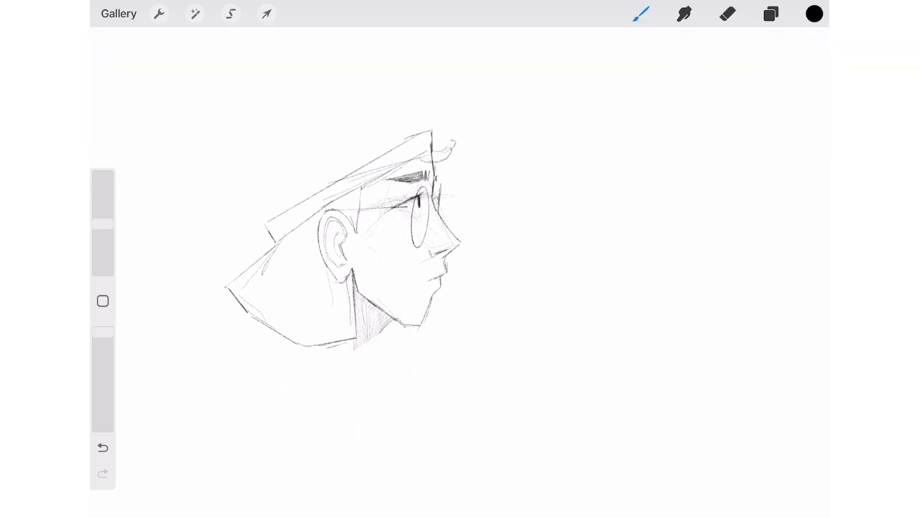
# - Draw the beanie crown and erase stray lines around the pompom
pyautogui.click(728, 14)
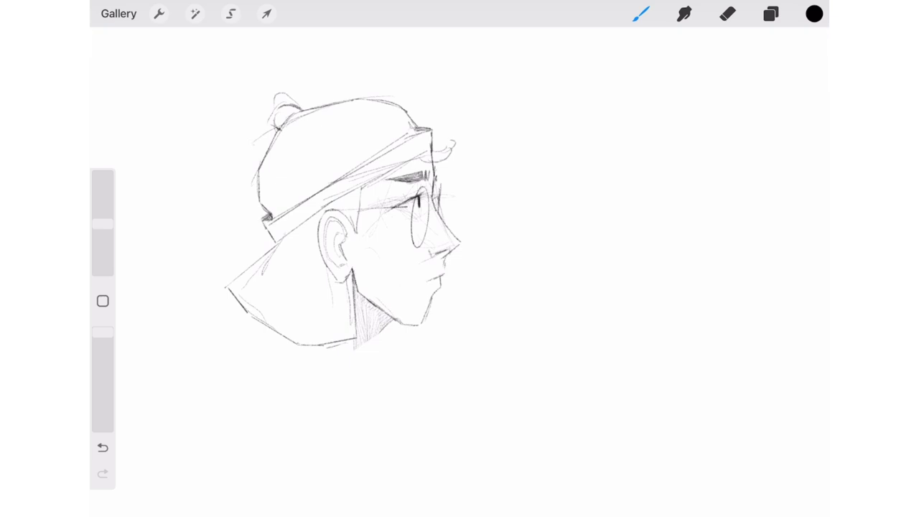
pyautogui.click(727, 14)
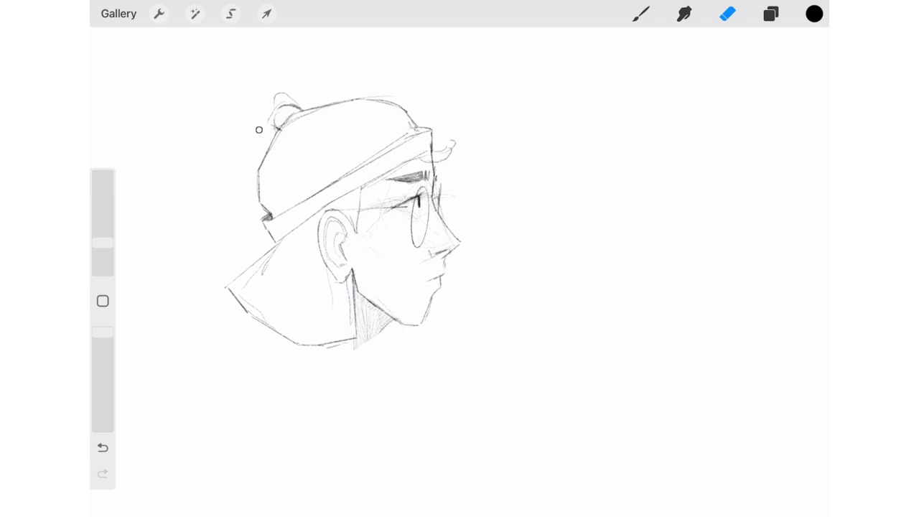
pyautogui.click(640, 14)
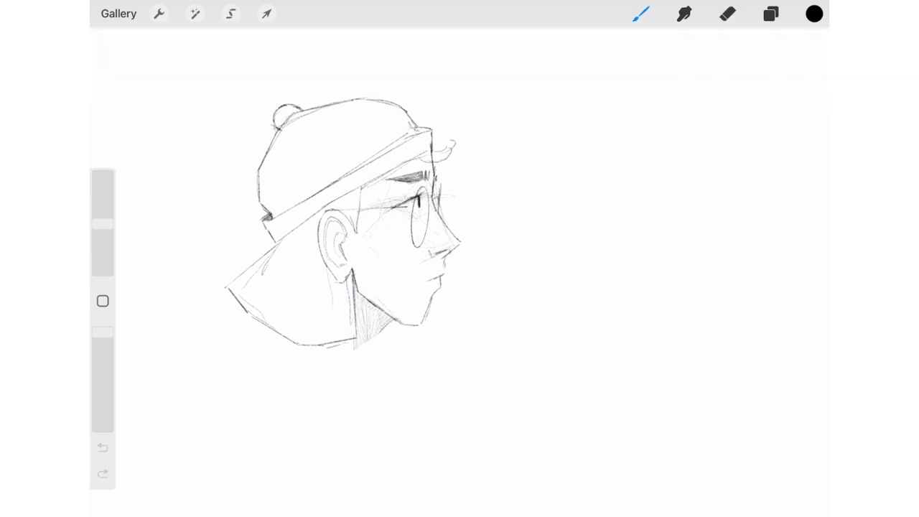
# - Shade the pompom, draw the neck lines, and erase the overlap at the beanie band's front
pyautogui.moveTo(273, 118); pyautogui.dragTo(294, 112)
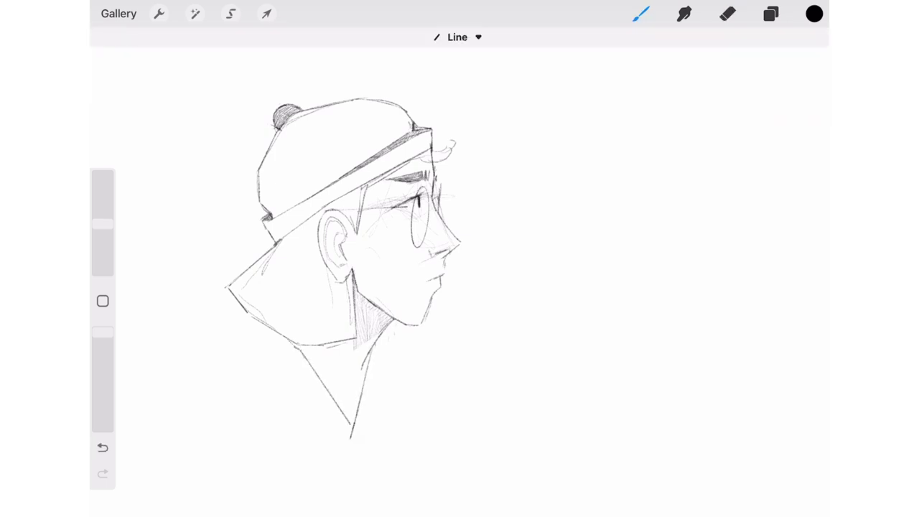
pyautogui.click(727, 14)
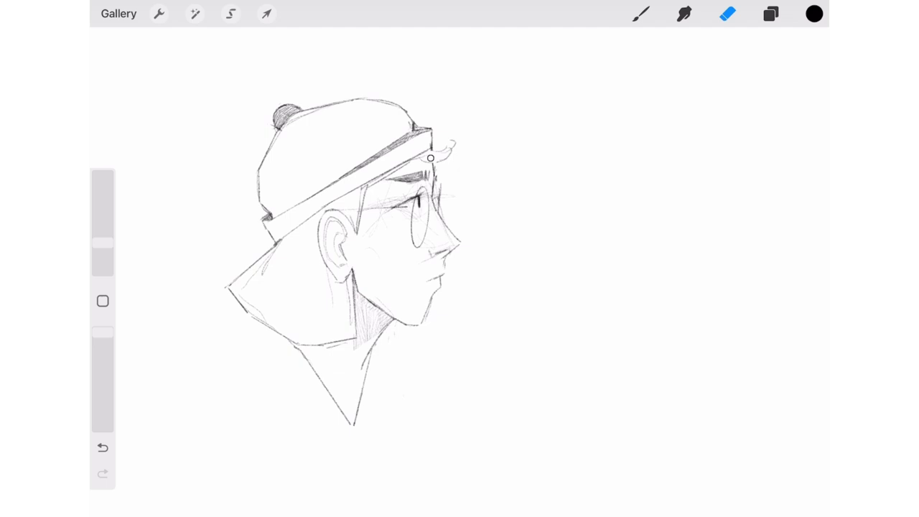
pyautogui.click(640, 14)
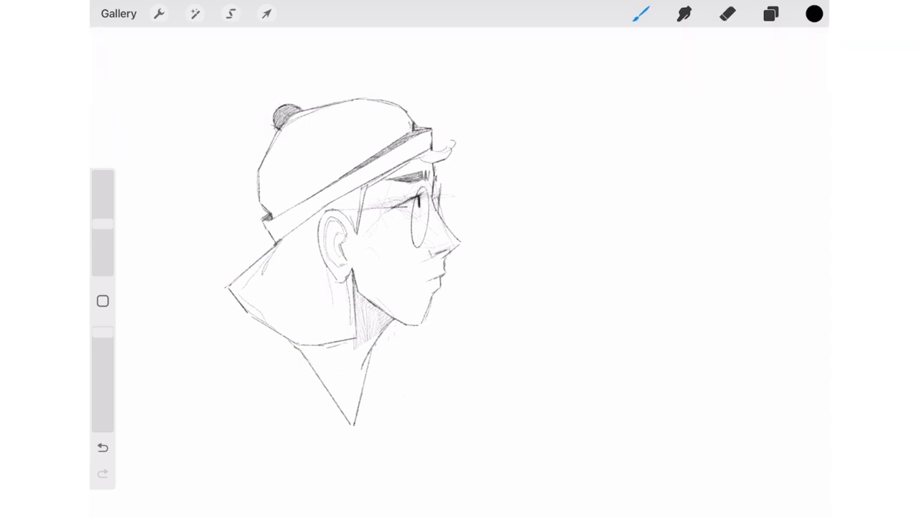